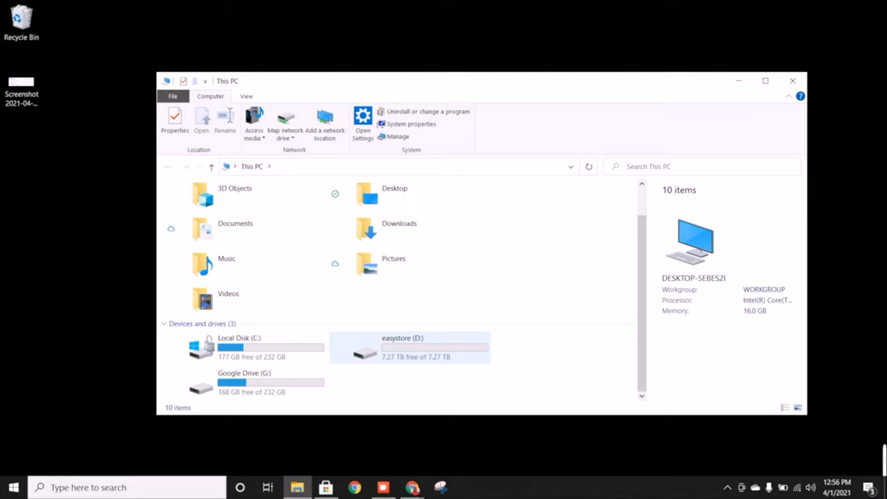
Rename the easystore (D:) drive to '8TB Drive'
{"action": "left_click", "coordinate": [409, 347]}
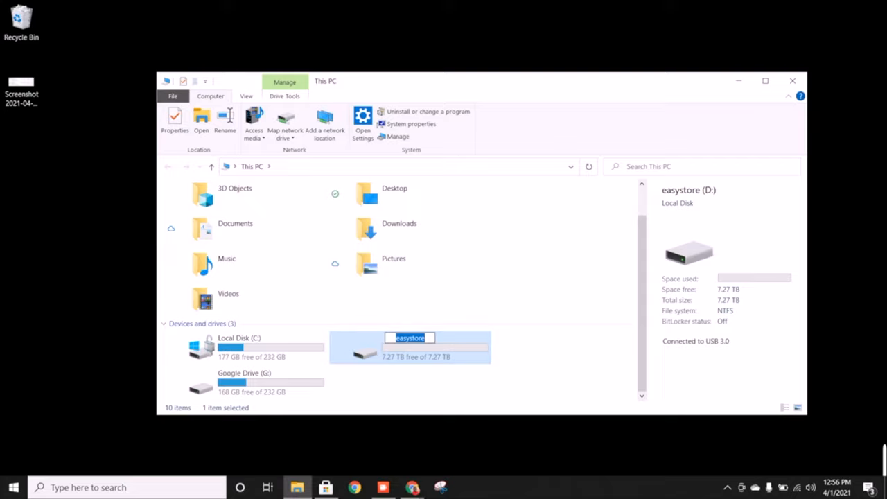
{"action": "type", "text": "8TB Drive"}
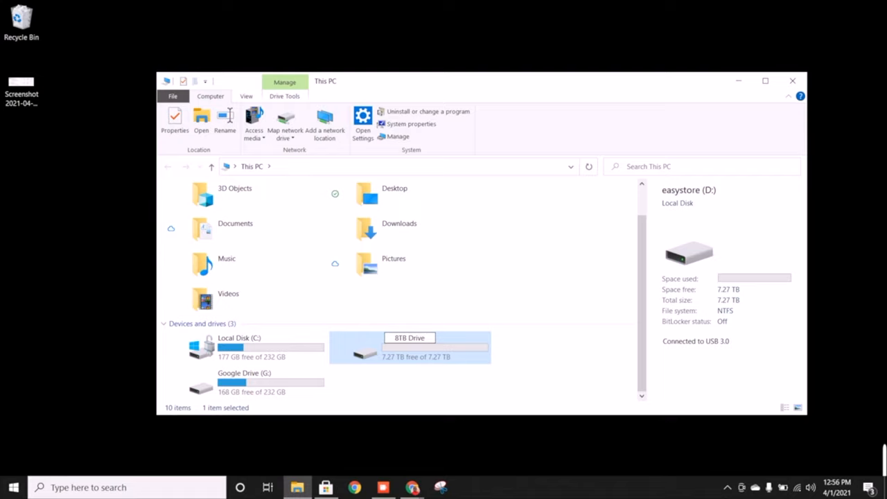
{"action": "double_click", "coordinate": [409, 347]}
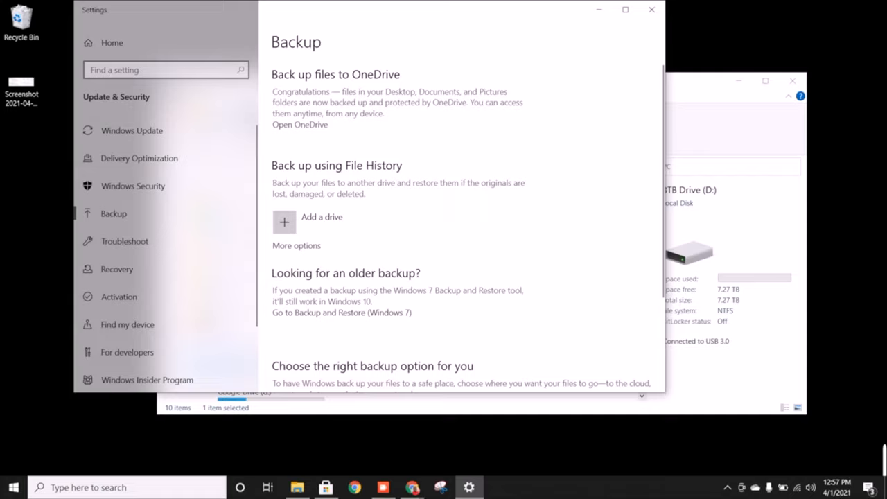
Add the 8TB Drive as the File History backup drive and review its backup options
{"action": "left_click", "coordinate": [284, 221]}
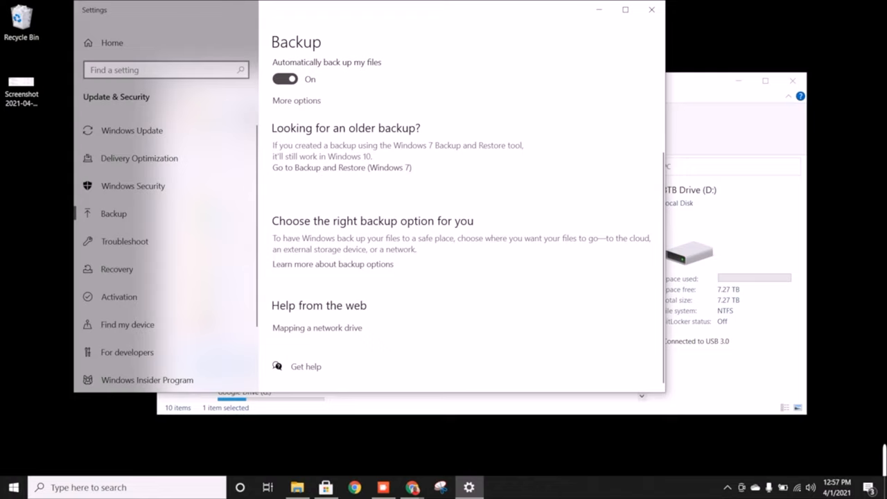
{"action": "left_click", "coordinate": [296, 99]}
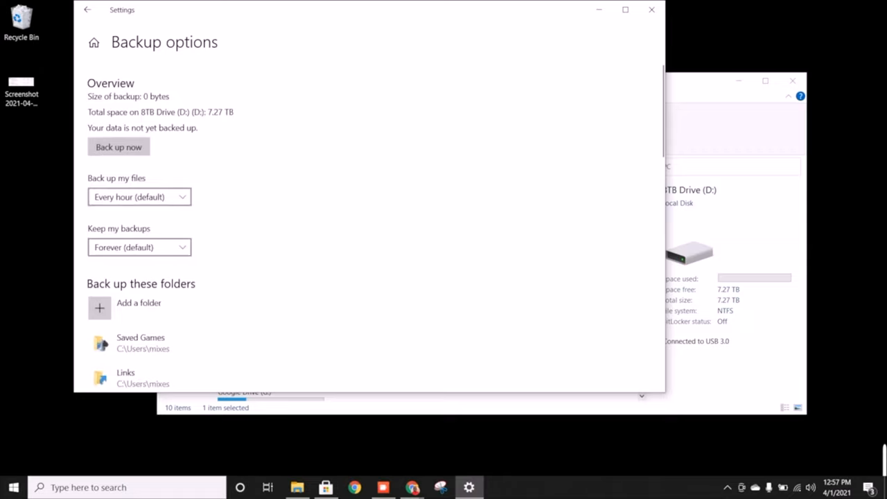
{"action": "scroll", "scroll_direction": "down", "scroll_amount": 3}
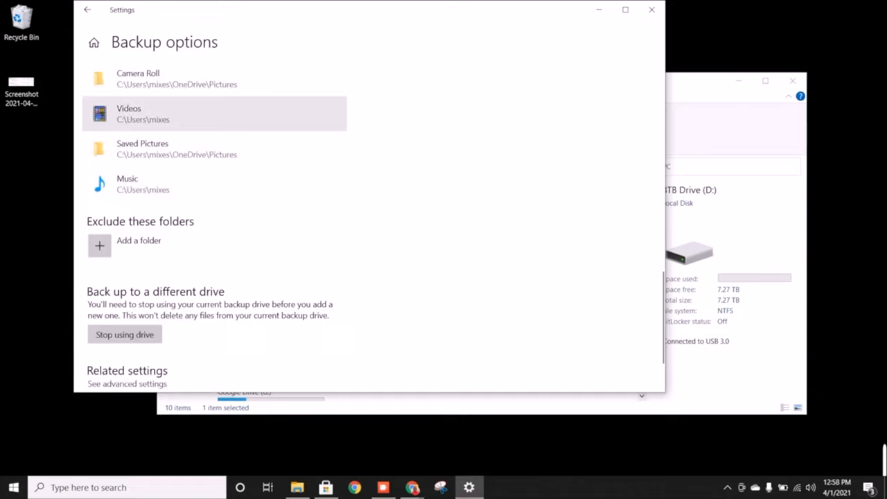
{"action": "scroll", "scroll_direction": "down", "scroll_amount": 3}
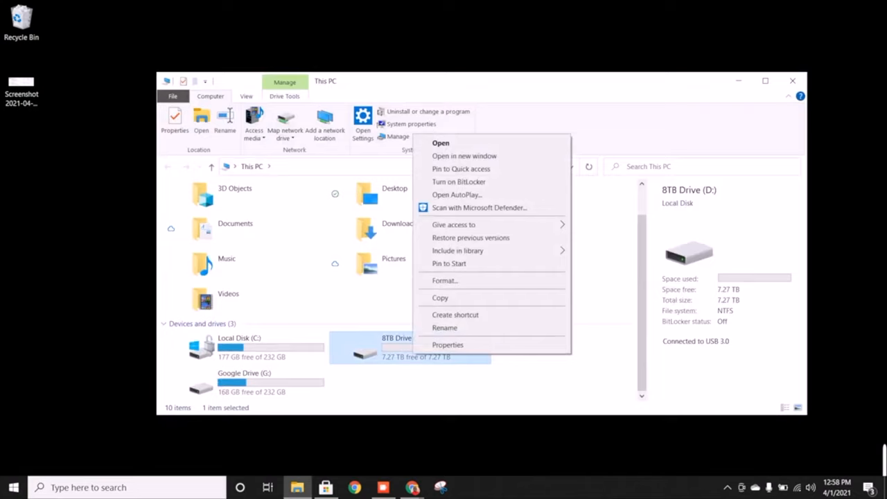
Create a desktop shortcut to 8TB Drive (D:) and close the This PC window
{"action": "left_click", "coordinate": [447, 344]}
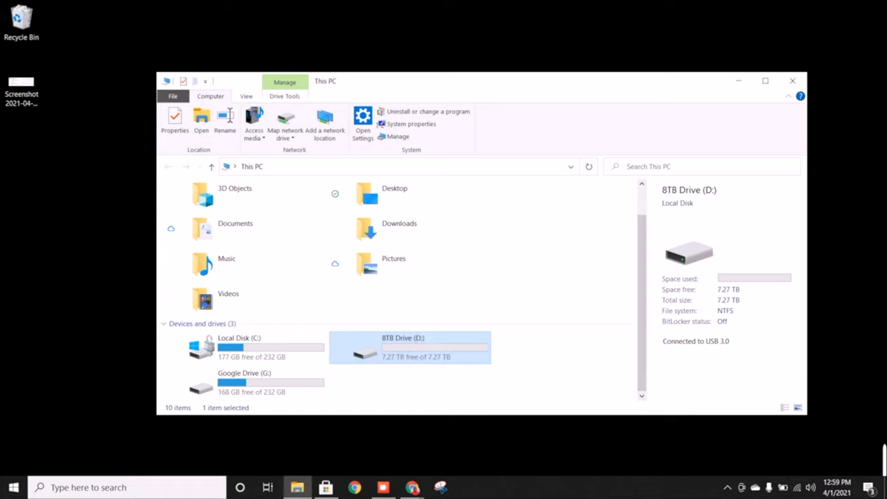
{"action": "right_click", "coordinate": [409, 346]}
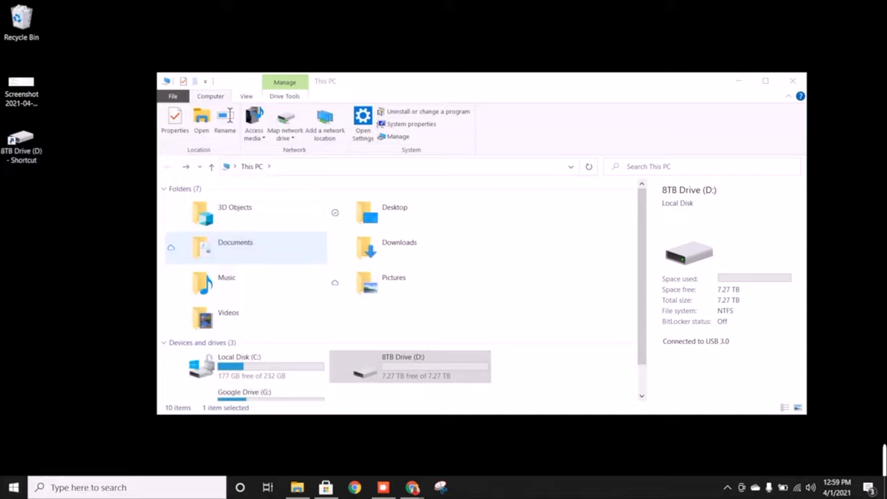
{"action": "left_click", "coordinate": [792, 81]}
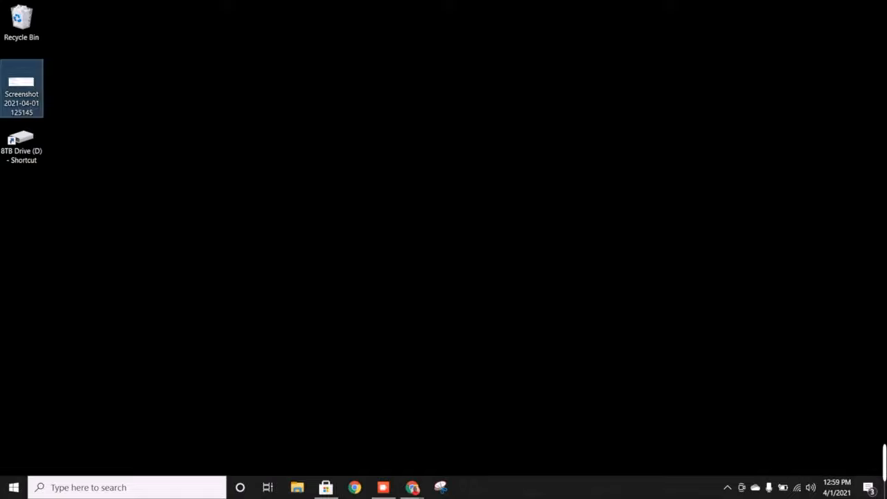
Open the 8TB Drive via its '8TB Drive (D) - Shortcut' desktop icon
{"action": "double_click", "coordinate": [21, 87]}
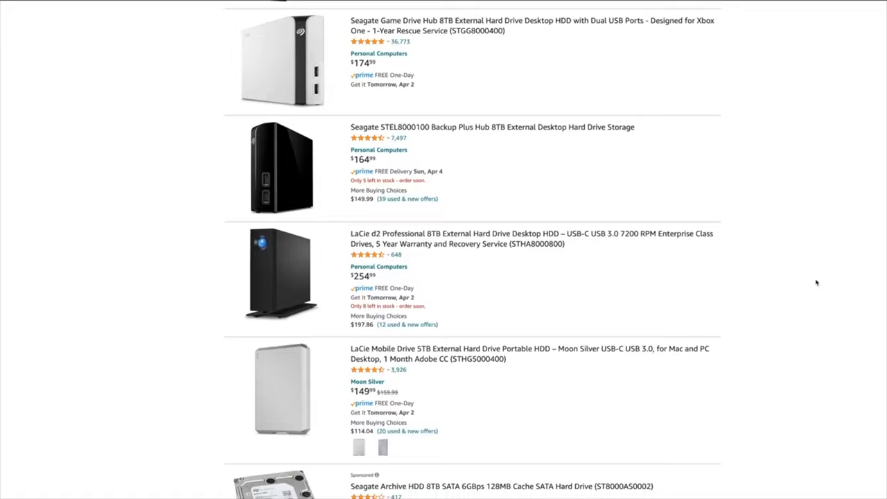
{"action": "scroll", "scroll_direction": "down", "scroll_amount": 3}
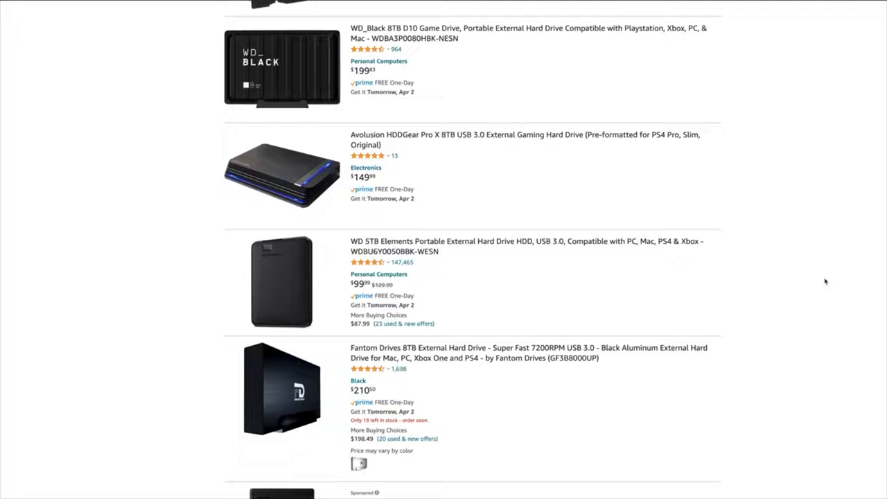